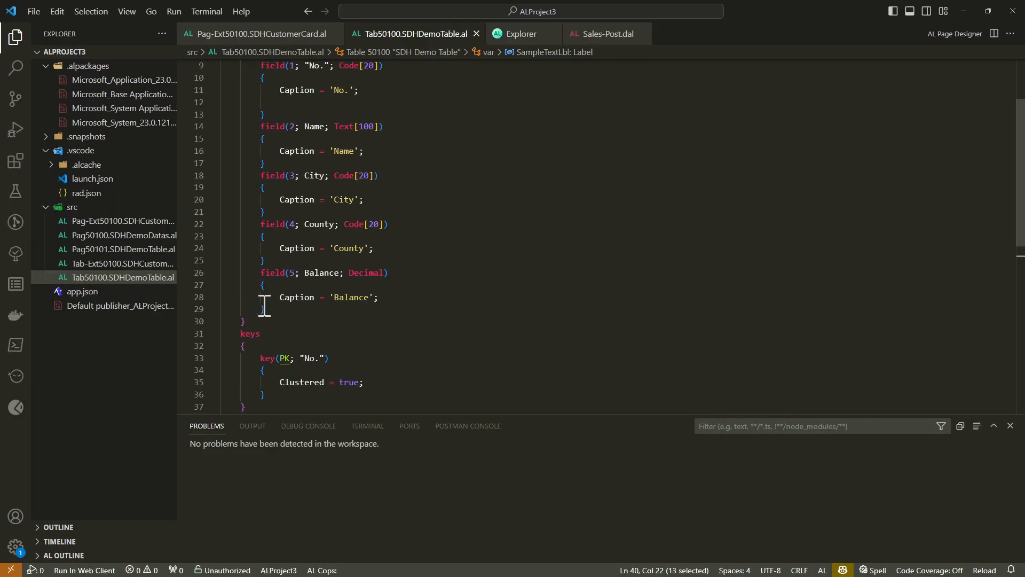
- Add an OnValidate trigger to the No. field calling Message(SampleTextLbl)
{"action": "scroll", "scroll_direction": "down", "scroll_amount": 3}
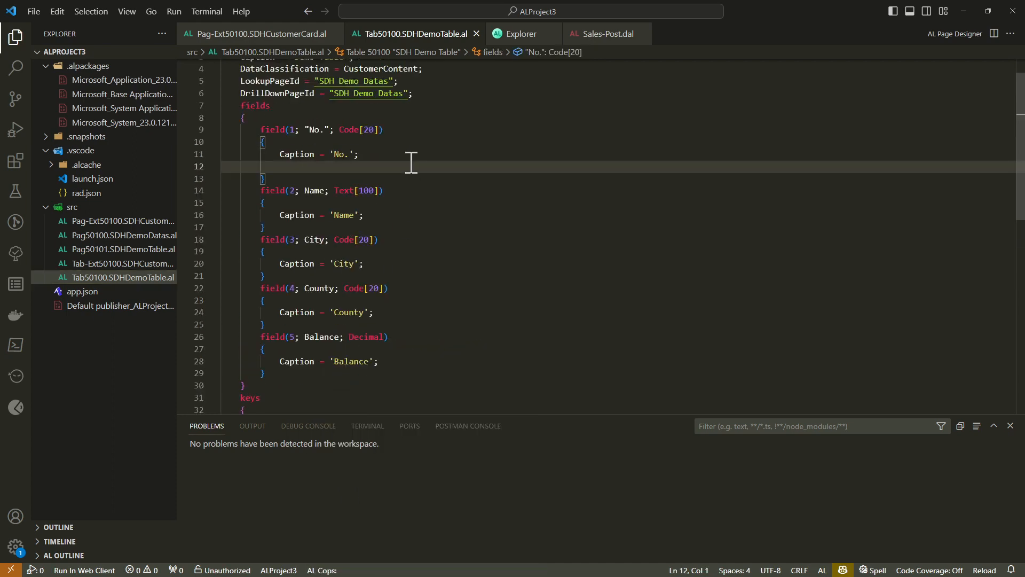
{"action": "type", "text": "ttr"}
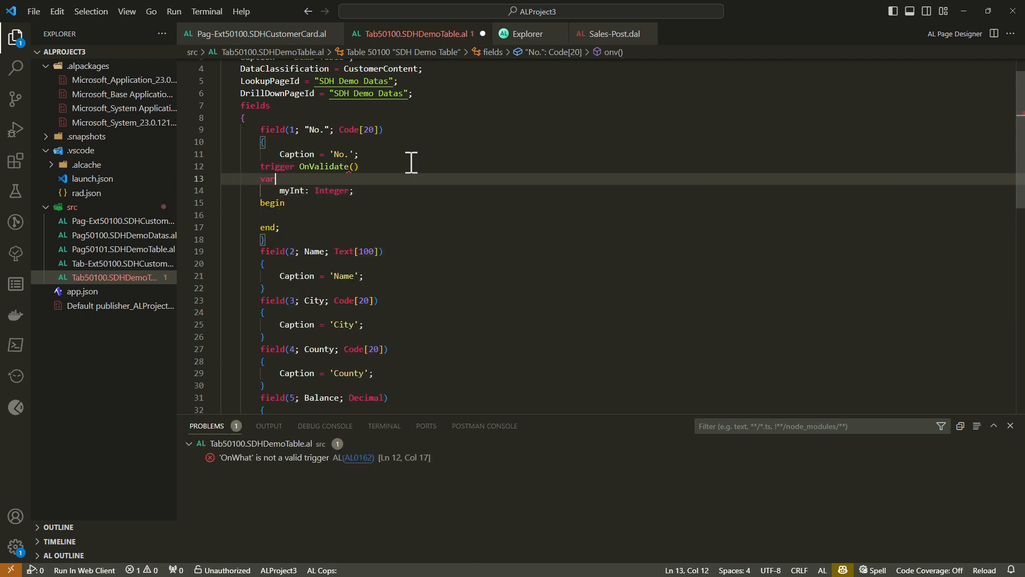
{"action": "type", "text": "me"}
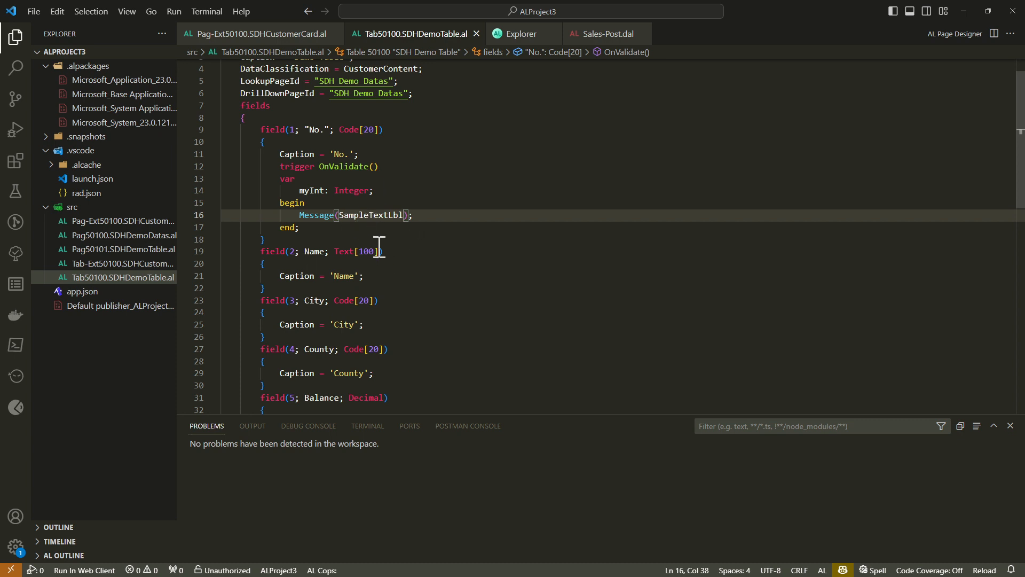
- Locate the SampleTextLbl declaration, 'This is a Sample Label', via search and Go to Definition
{"action": "double_click", "coordinate": [372, 214]}
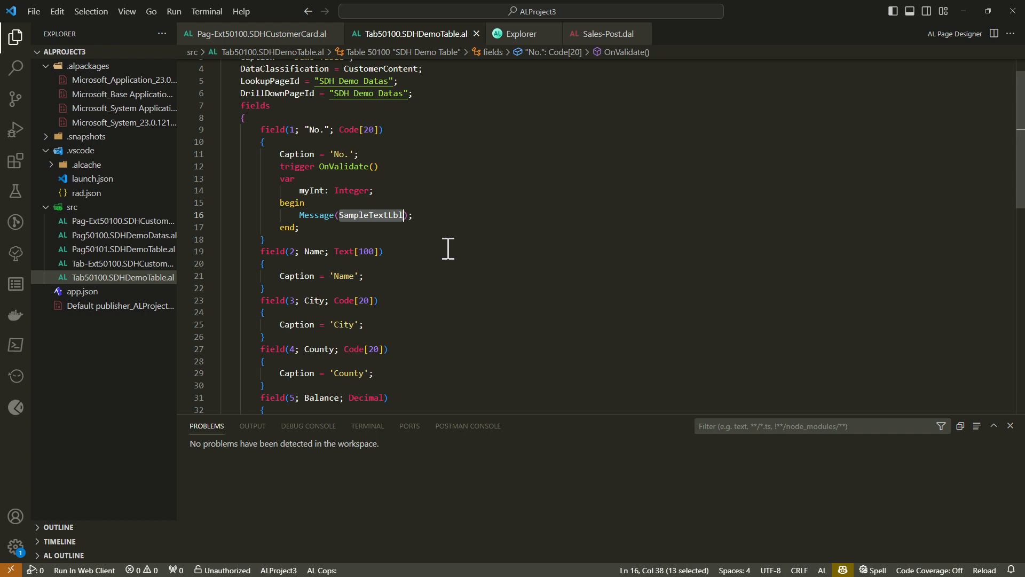
{"action": "key", "text": "Ctrl+f"}
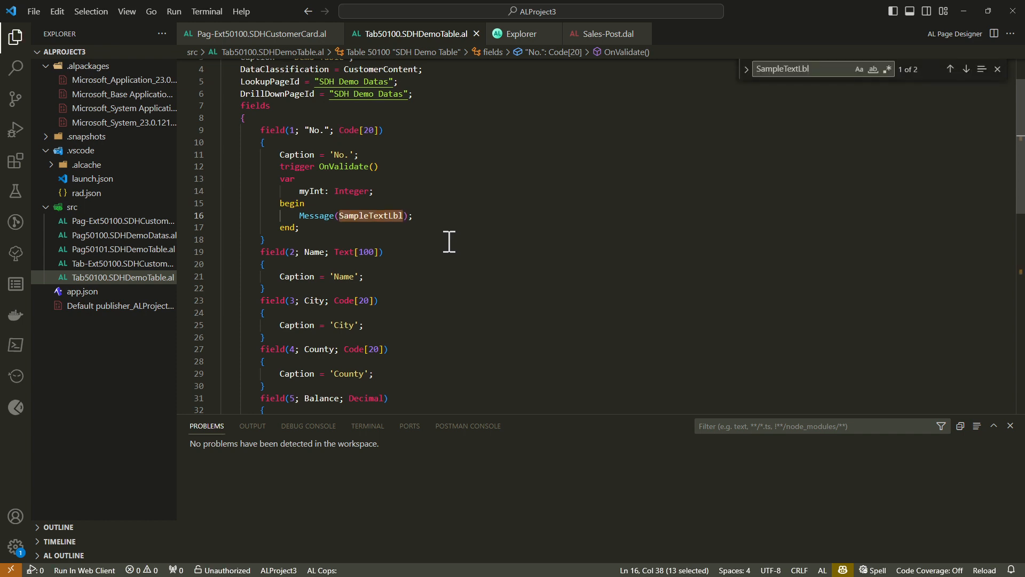
{"action": "left_click", "coordinate": [967, 69]}
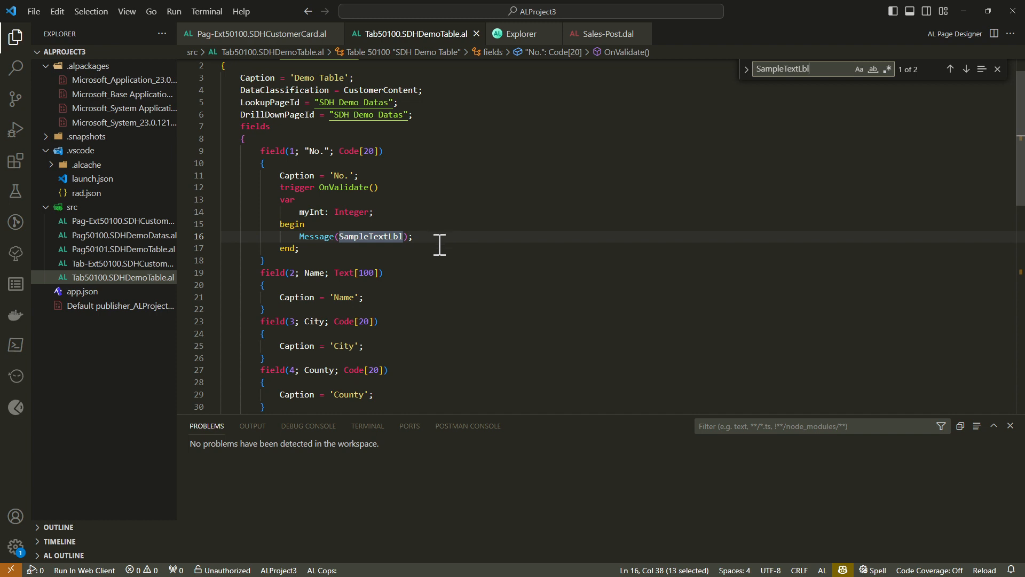
{"action": "right_click", "coordinate": [371, 236]}
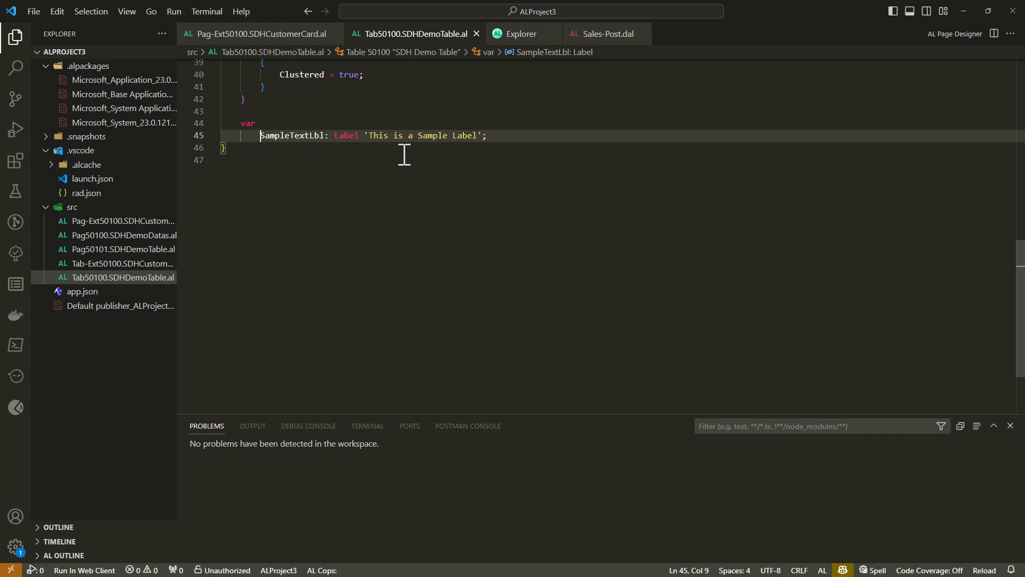
{"action": "scroll", "scroll_direction": "up", "scroll_amount": 3}
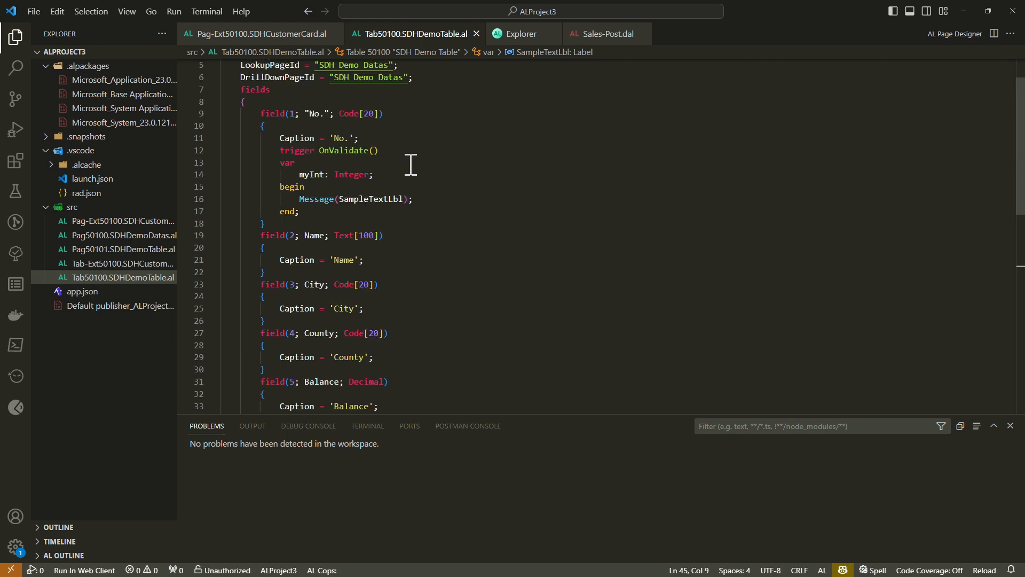
{"action": "mouse_move", "coordinate": [368, 198]}
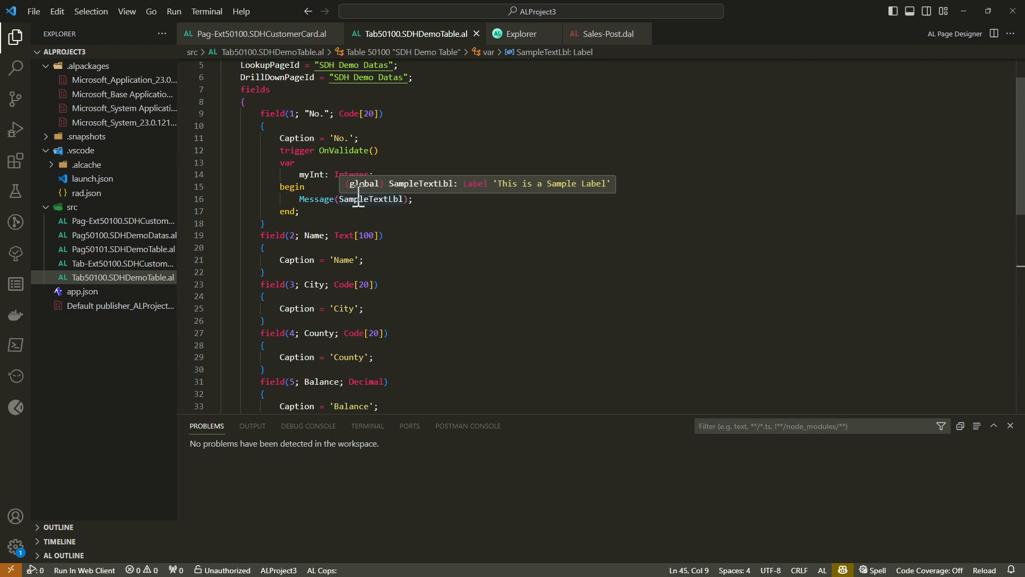
{"action": "mouse_move", "coordinate": [367, 198]}
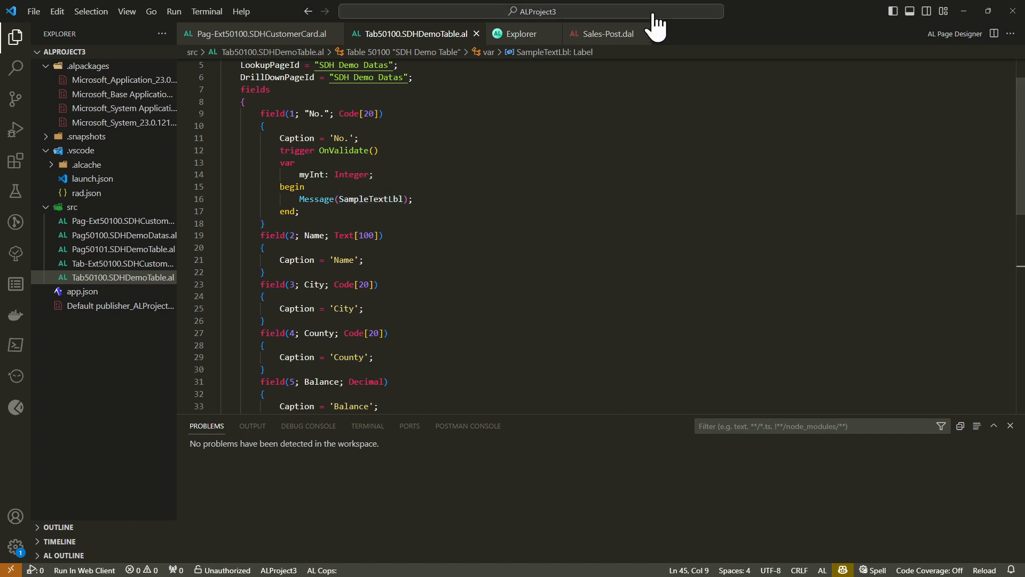
{"action": "left_click", "coordinate": [602, 33]}
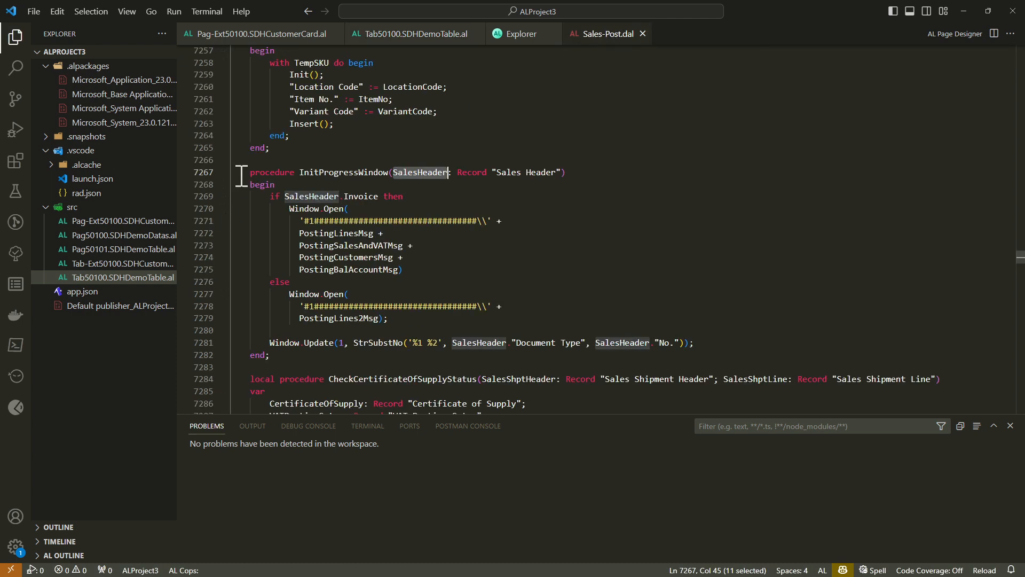
{"action": "double_click", "coordinate": [335, 234]}
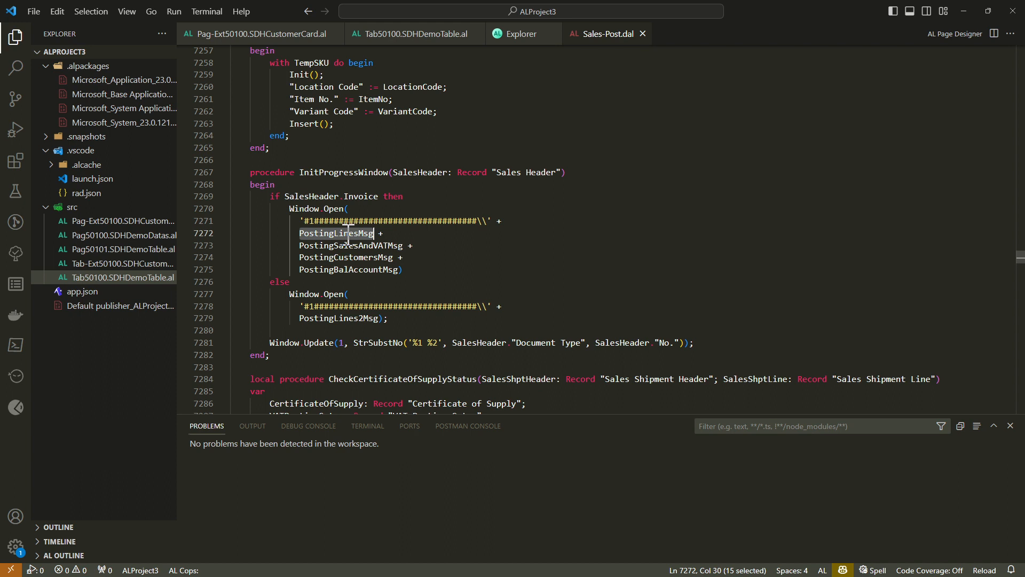
{"action": "double_click", "coordinate": [351, 245]}
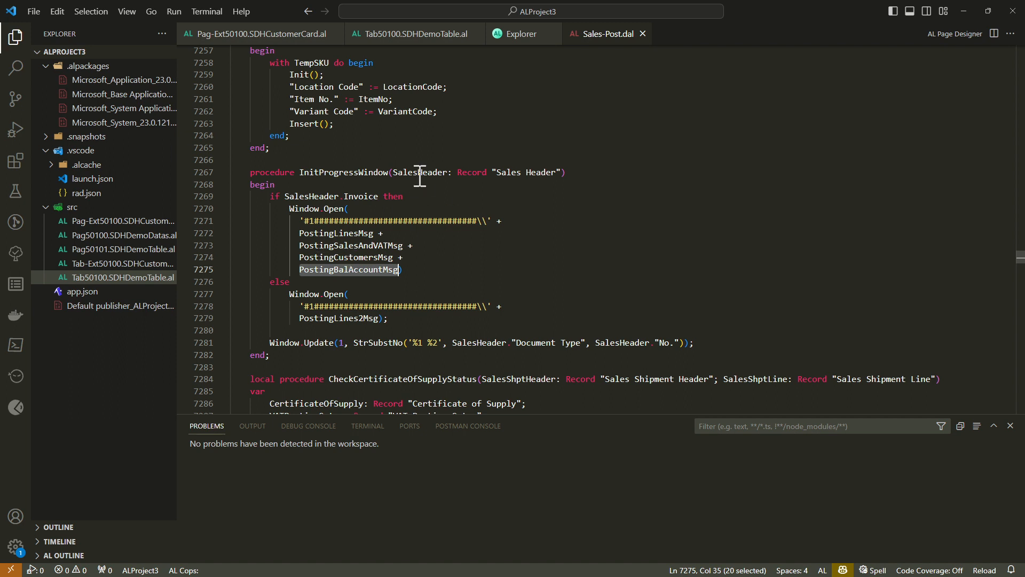
{"action": "double_click", "coordinate": [507, 172]}
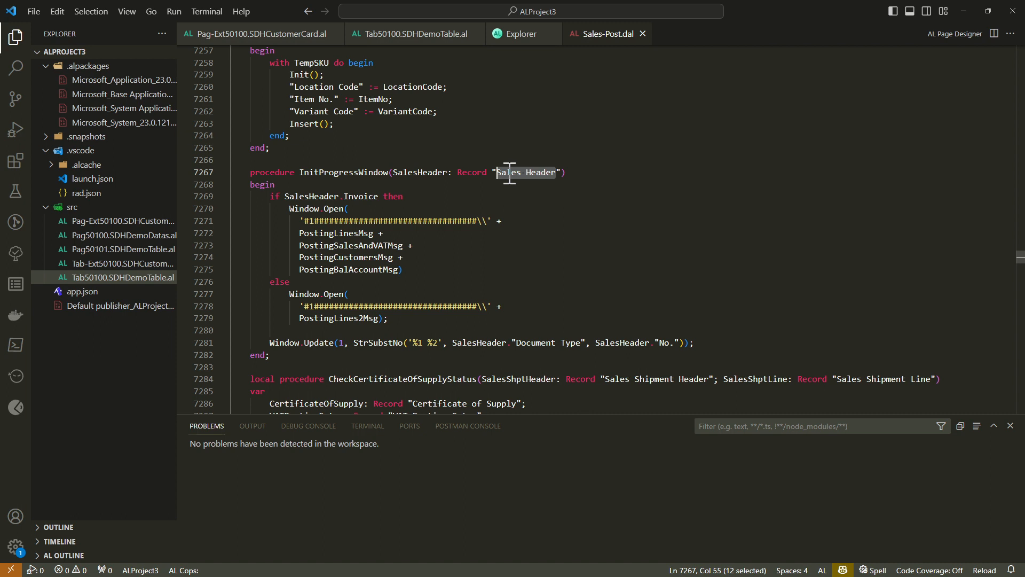
{"action": "mouse_move", "coordinate": [364, 215]}
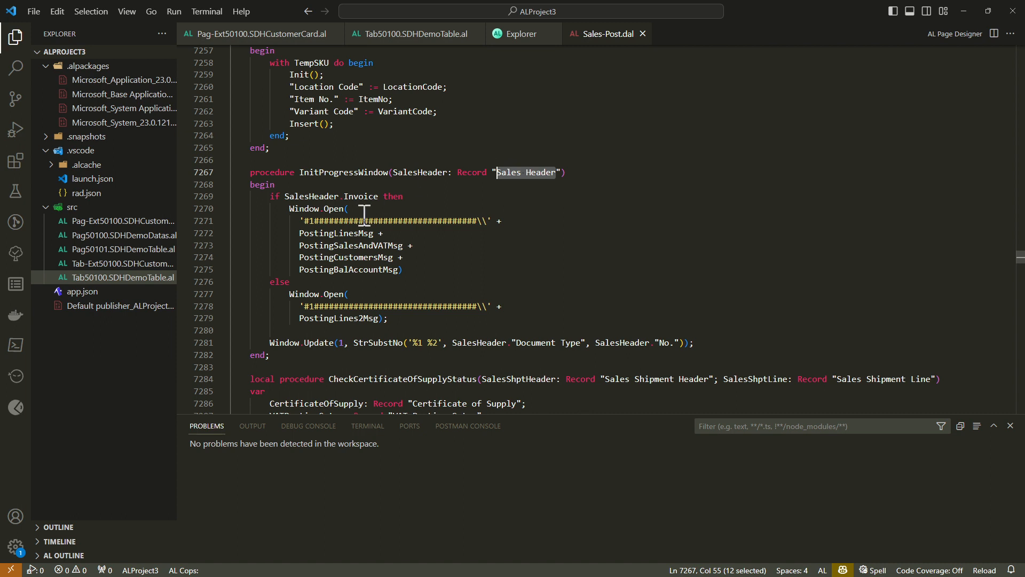
{"action": "left_click", "coordinate": [413, 33]}
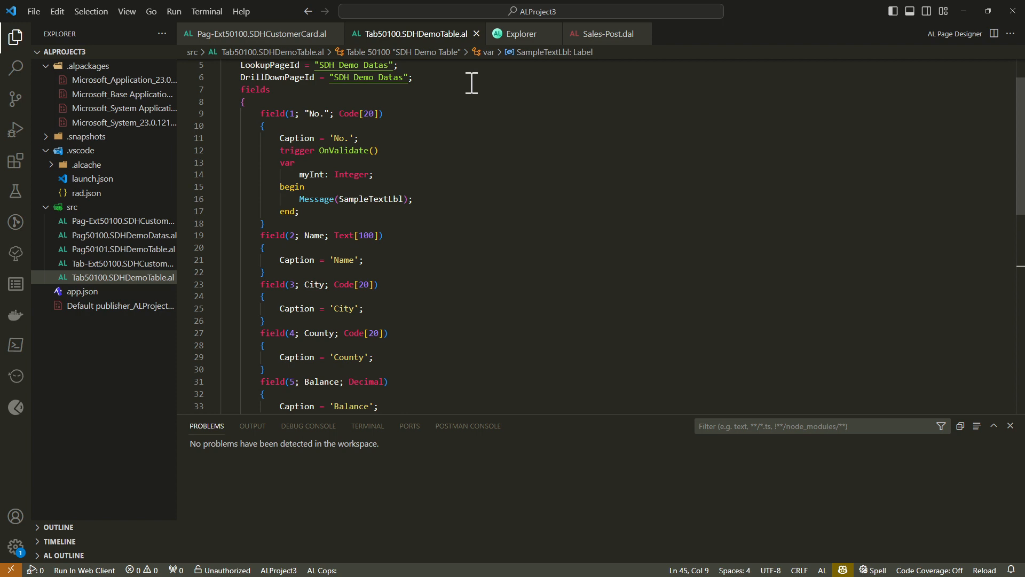
- Switch to Sales-Post.dal and search it for PostingLinesMsg, finding two matches
{"action": "left_click", "coordinate": [602, 34]}
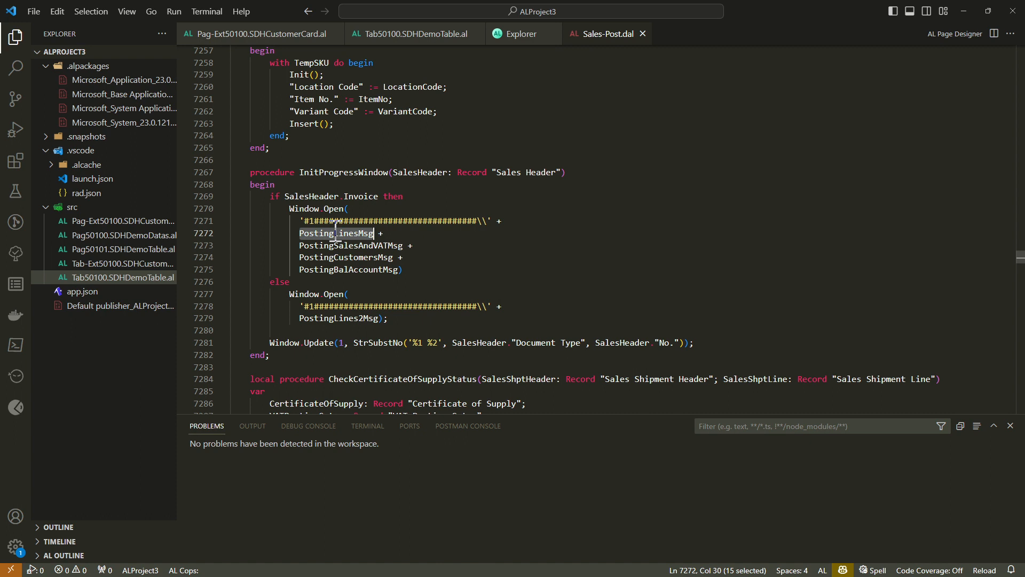
{"action": "mouse_move", "coordinate": [337, 223]}
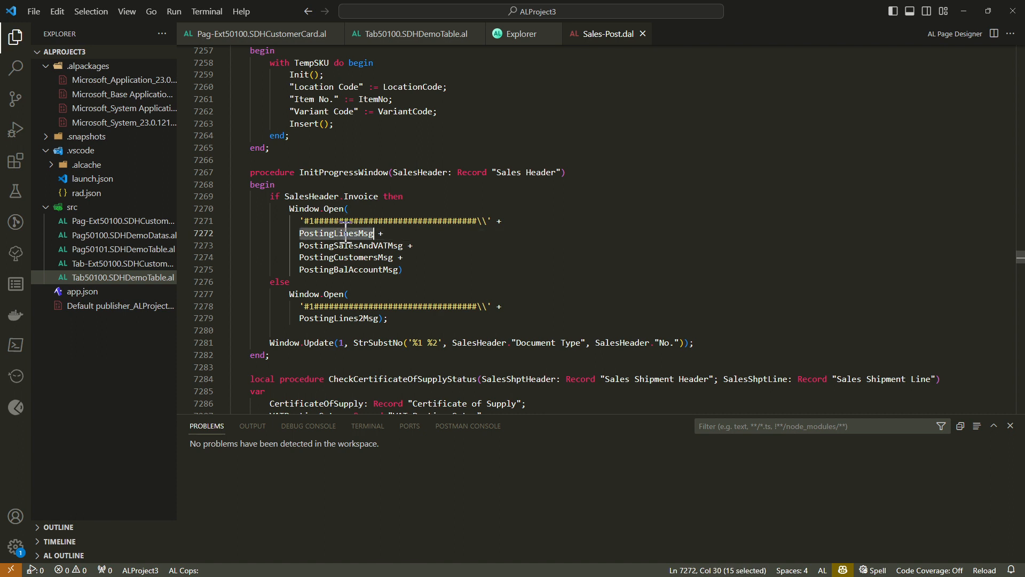
{"action": "key", "text": "Ctrl+f"}
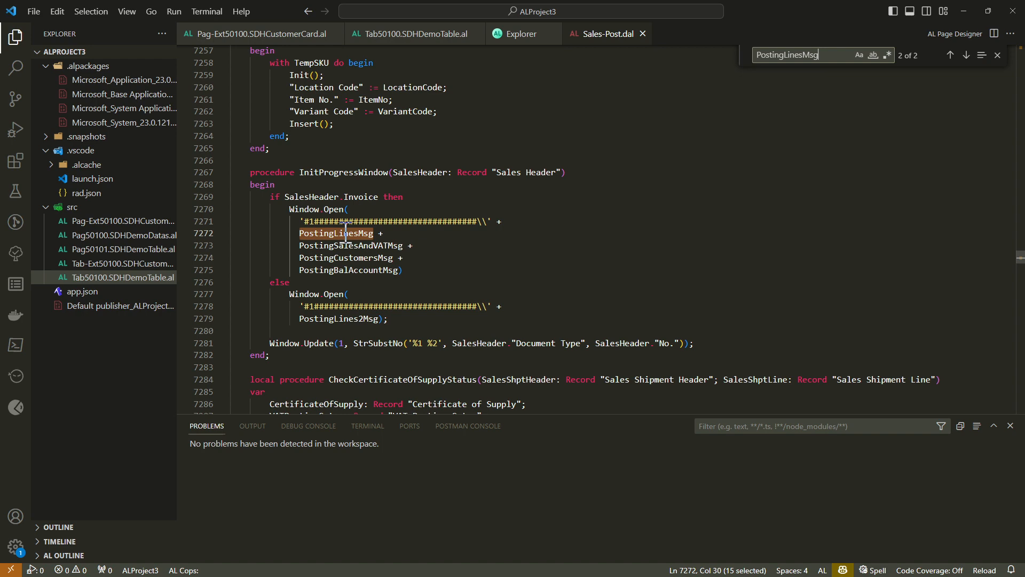
- Step to the next PostingLinesMsg match and go to its definition in InitProgressWindow
{"action": "left_click", "coordinate": [950, 55]}
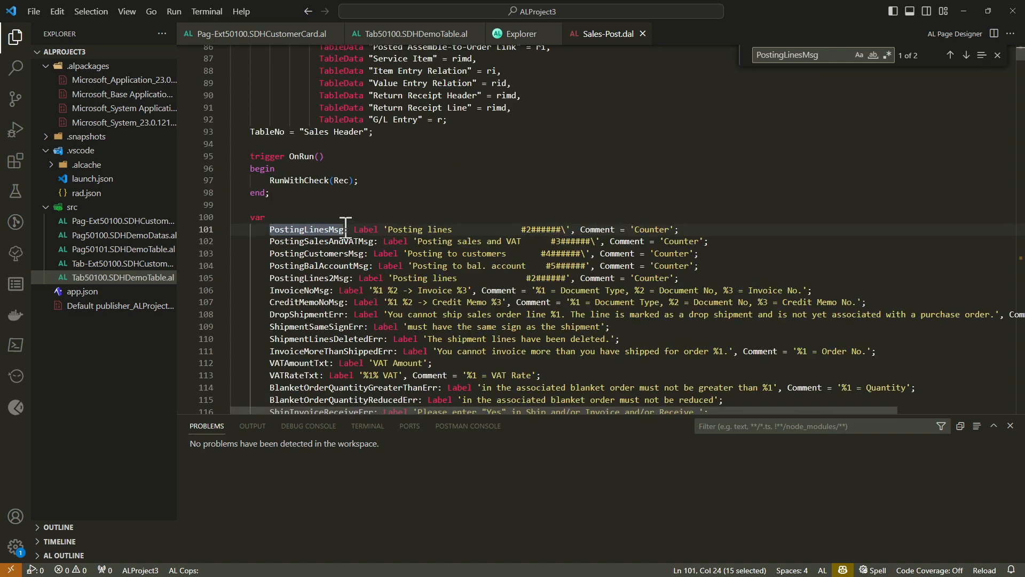
{"action": "left_click", "coordinate": [967, 55]}
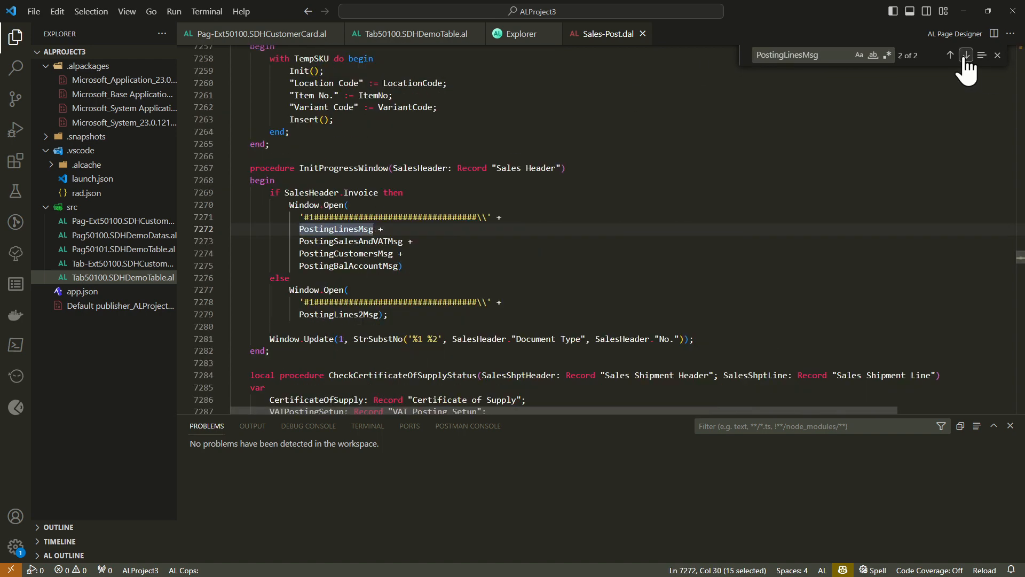
{"action": "right_click", "coordinate": [337, 229]}
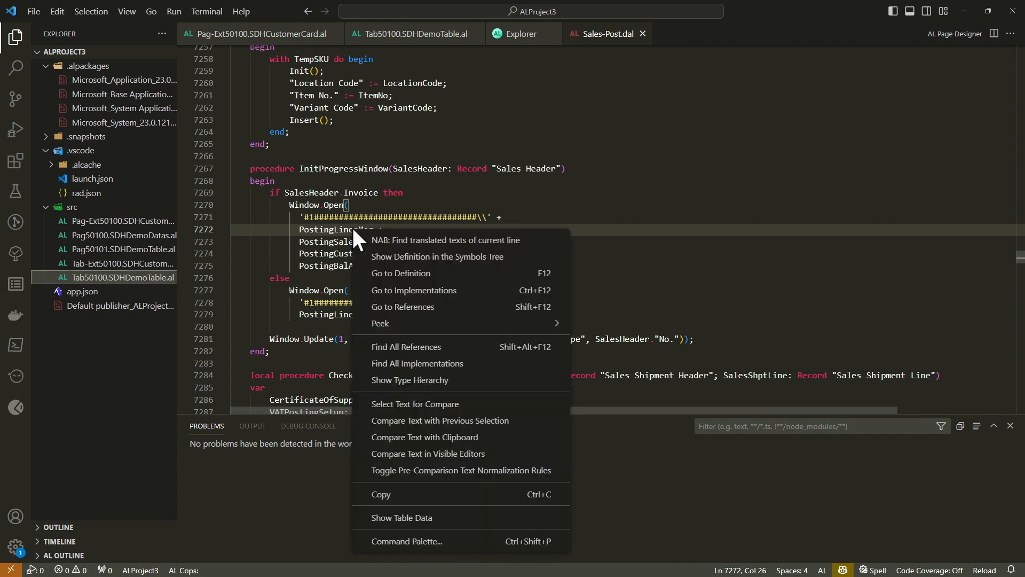
{"action": "left_click", "coordinate": [401, 273]}
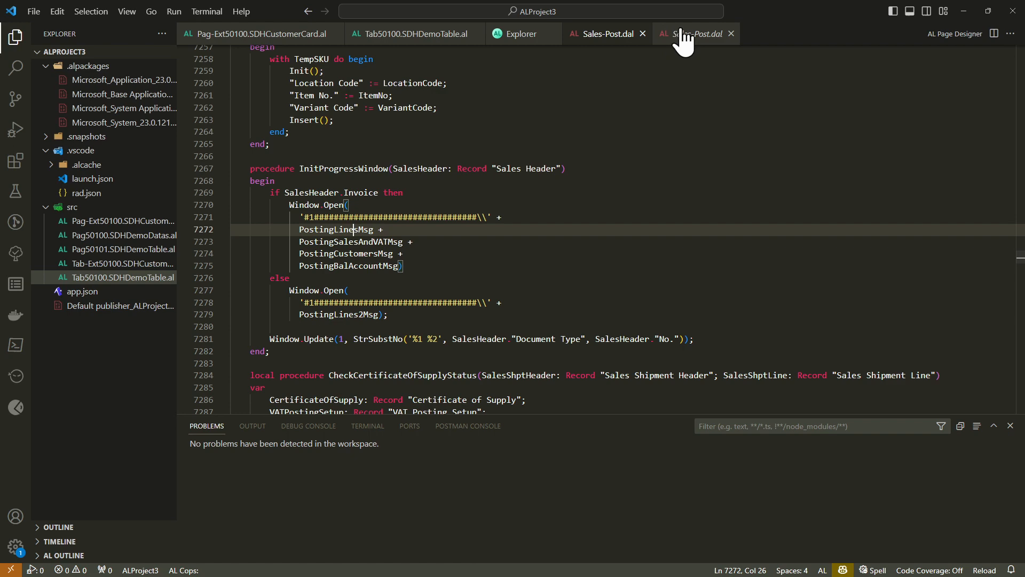
{"action": "left_click", "coordinate": [696, 33]}
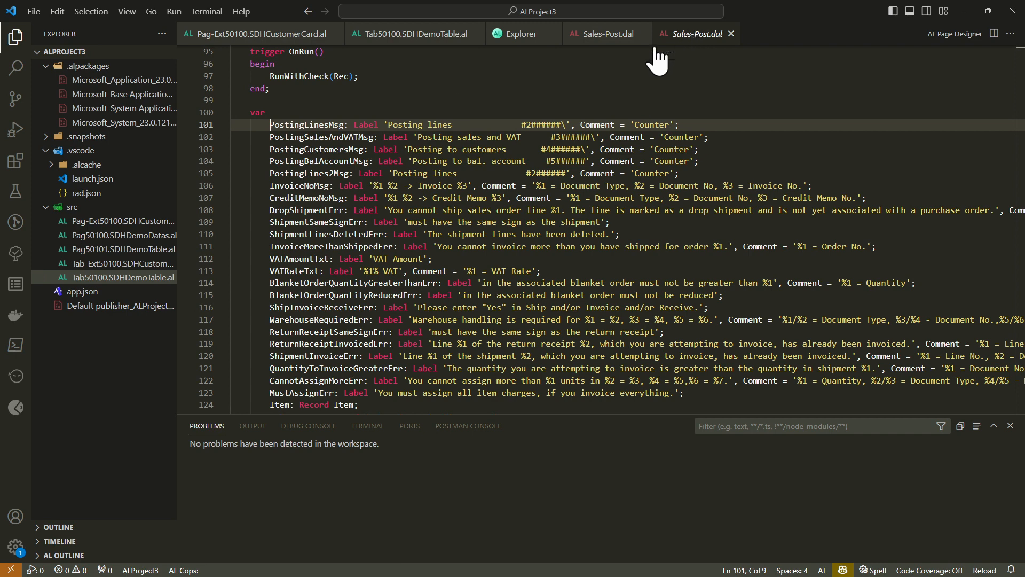
{"action": "left_click", "coordinate": [322, 125]}
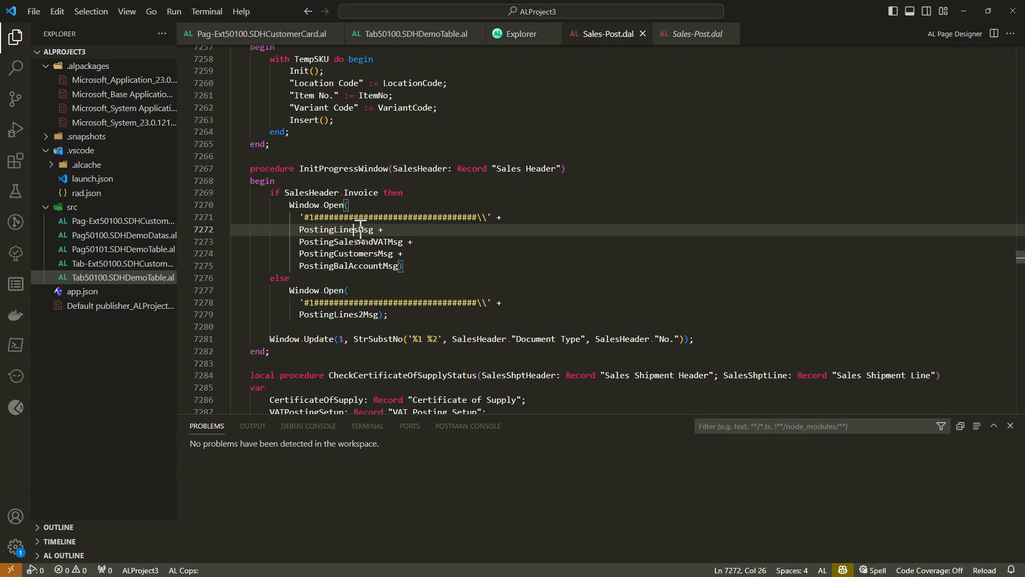
{"action": "double_click", "coordinate": [335, 229]}
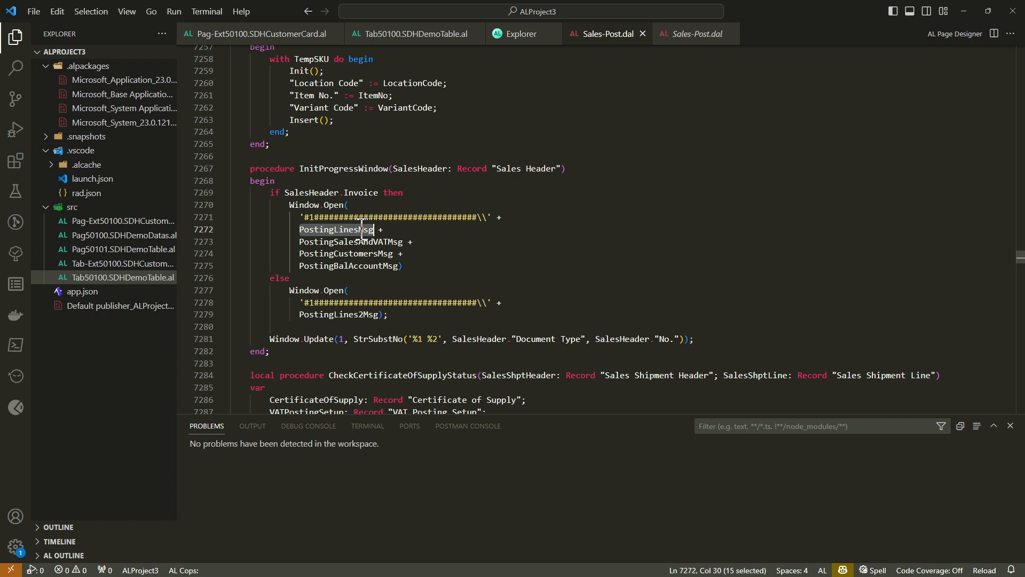
{"action": "mouse_move", "coordinate": [121, 94]}
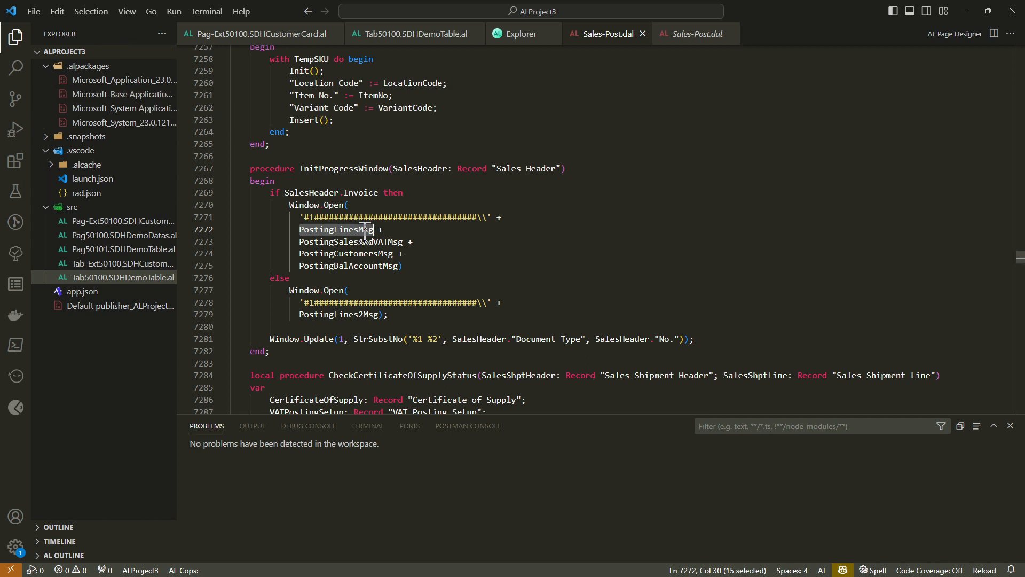
- Copy the SalesHeader: Record "Sales Header" parameter from InitProgressWindow and return to SDH Demo Table
{"action": "double_click", "coordinate": [419, 169]}
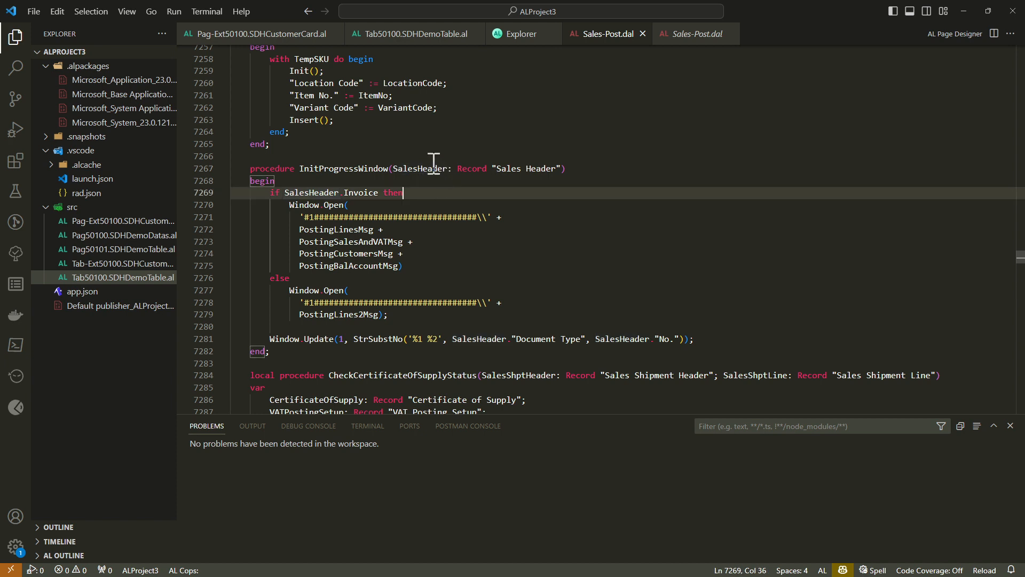
{"action": "double_click", "coordinate": [420, 168]}
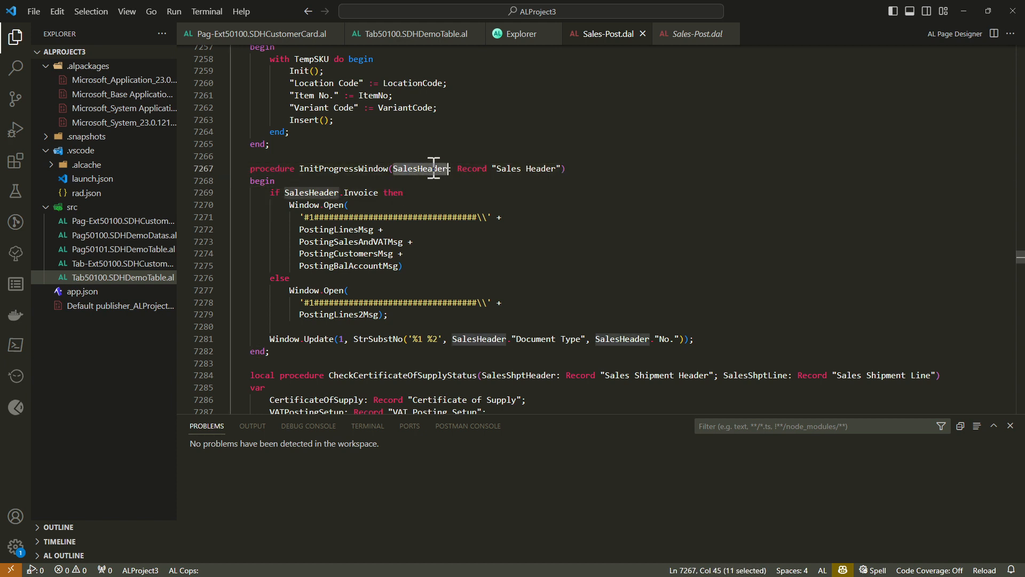
{"action": "mouse_move", "coordinate": [466, 159]}
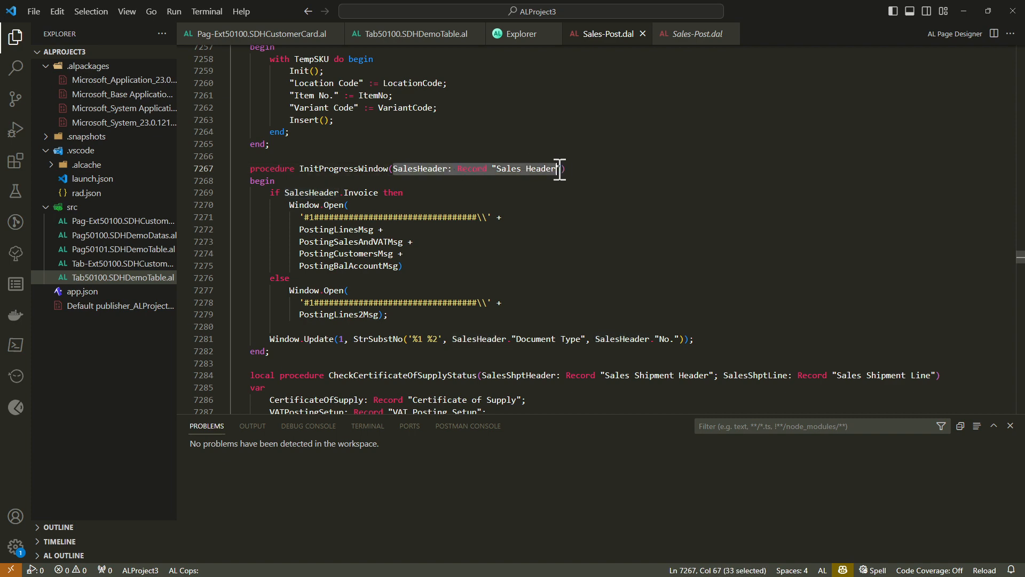
{"action": "right_click", "coordinate": [559, 169]}
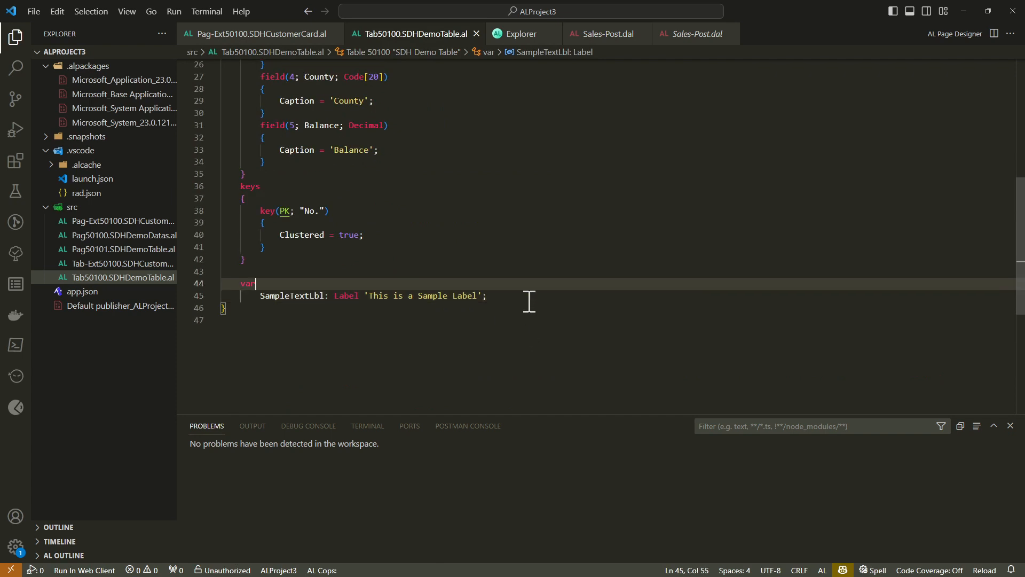
- Add SalesHeader: Record "Sales Header"; under var, then go back to Sales-Post.dal
{"action": "type", "text": "SalesHeader: Record \"Sales Header\""}
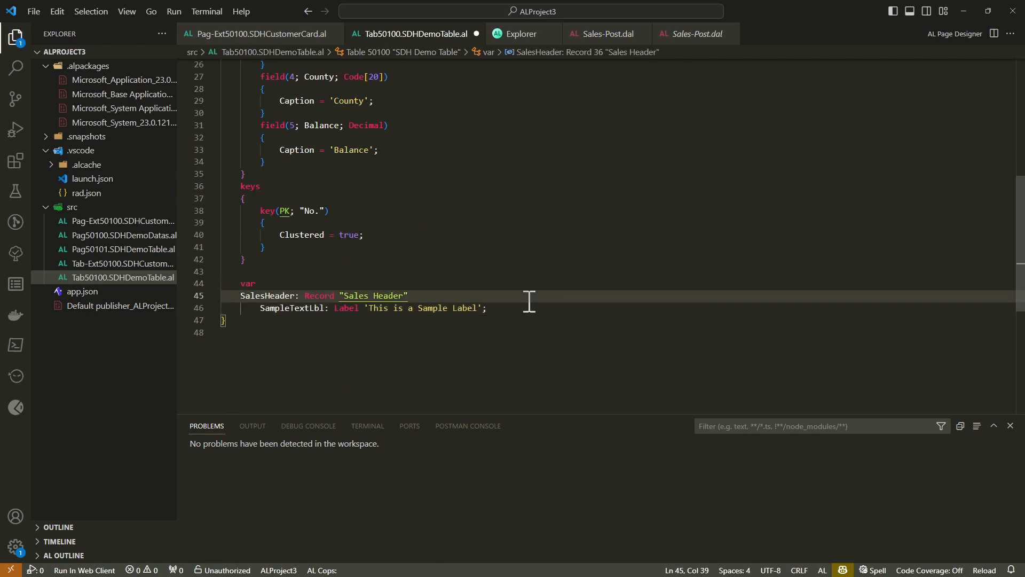
{"action": "type", "text": ";"}
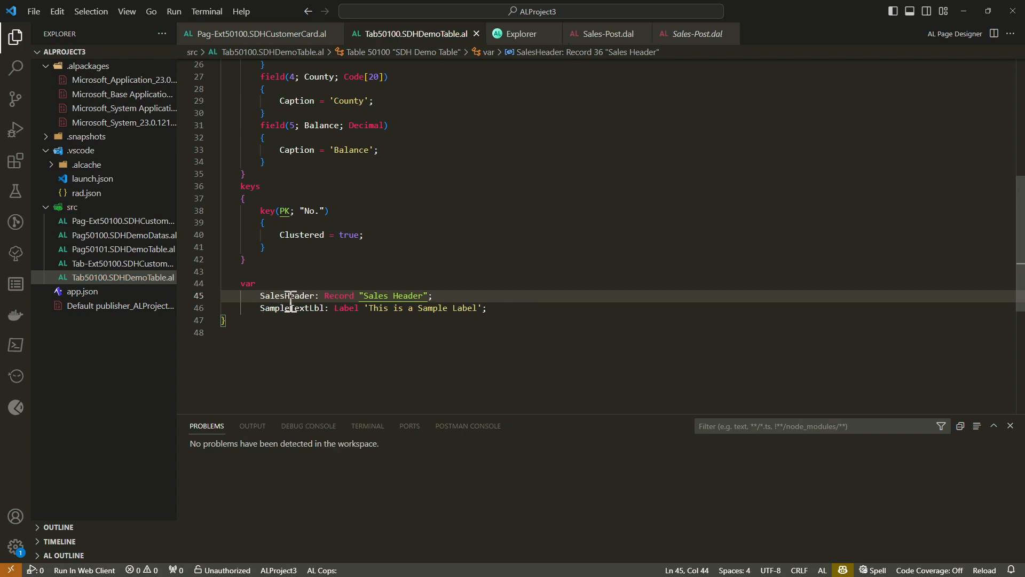
{"action": "mouse_move", "coordinate": [295, 295]}
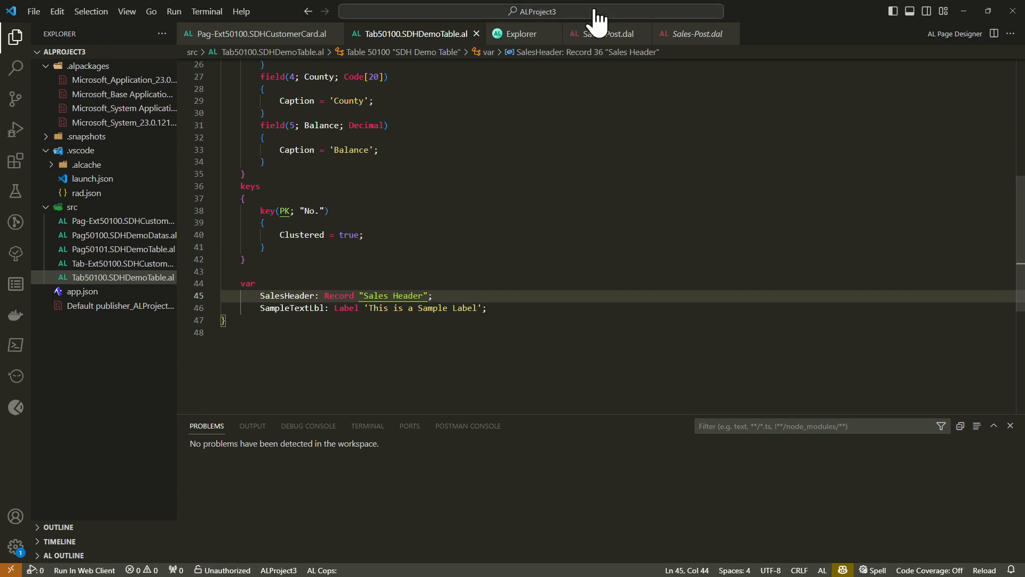
{"action": "mouse_move", "coordinate": [428, 263]}
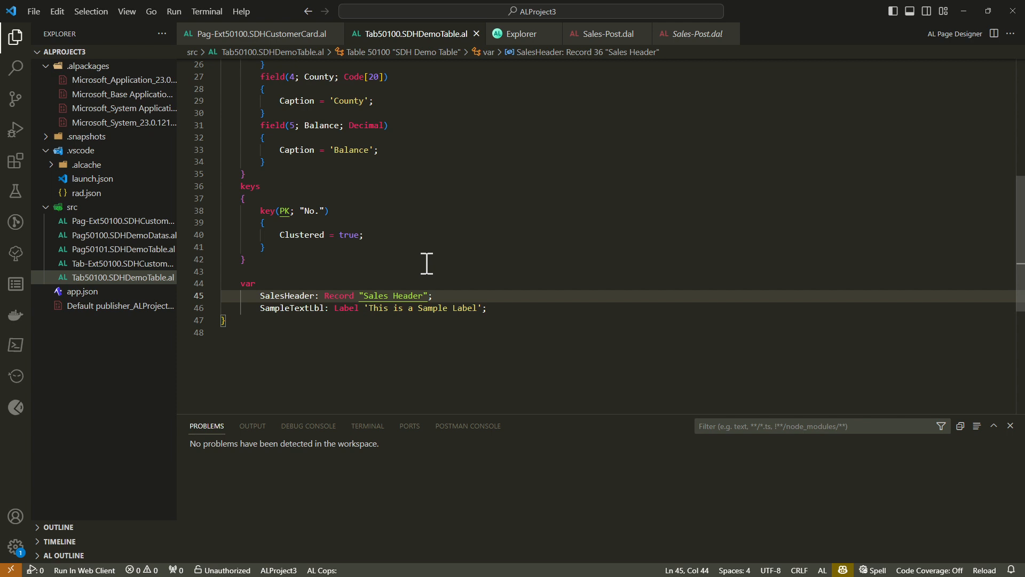
{"action": "mouse_move", "coordinate": [656, 37]}
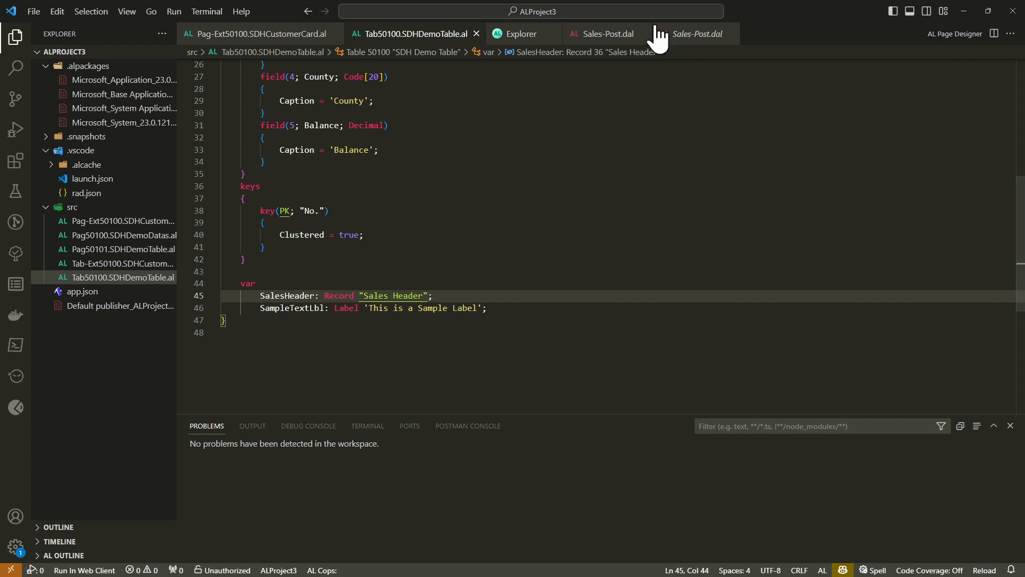
{"action": "left_click", "coordinate": [605, 33]}
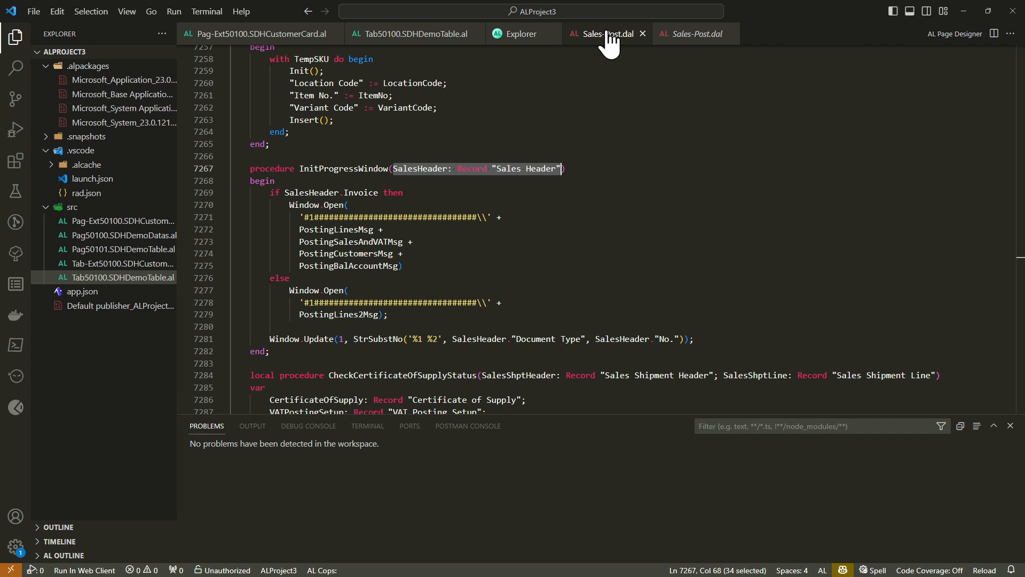
- In SDH Demo Table, select SampleTextLbl in the OnValidate Message call and show its actions
{"action": "left_click", "coordinate": [412, 33]}
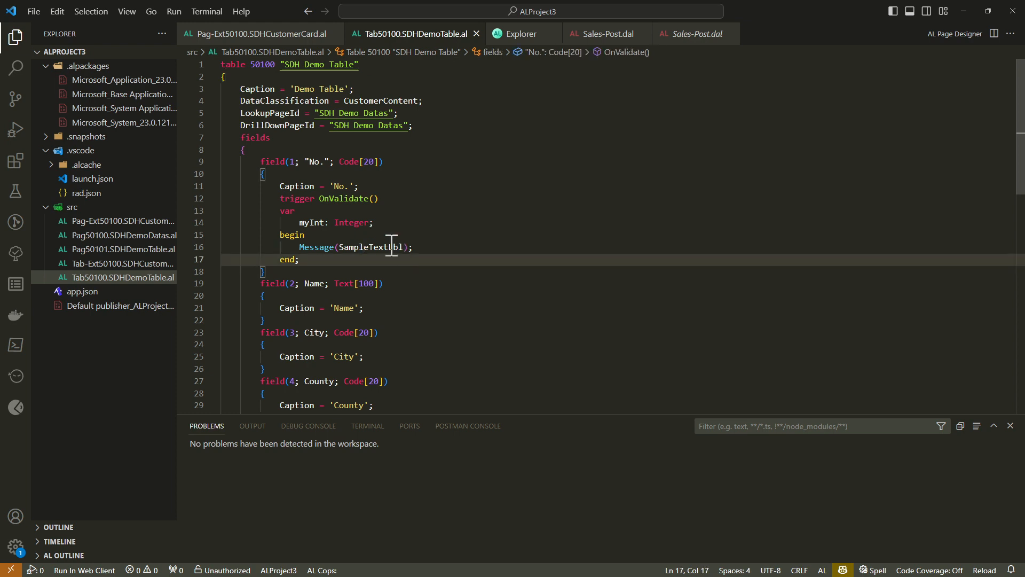
{"action": "double_click", "coordinate": [370, 247]}
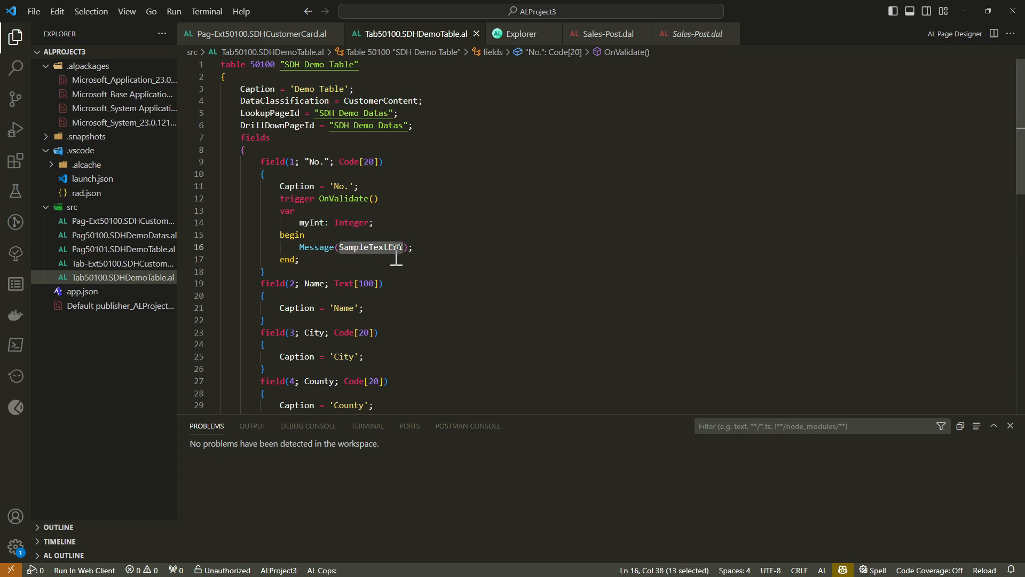
{"action": "right_click", "coordinate": [366, 247]}
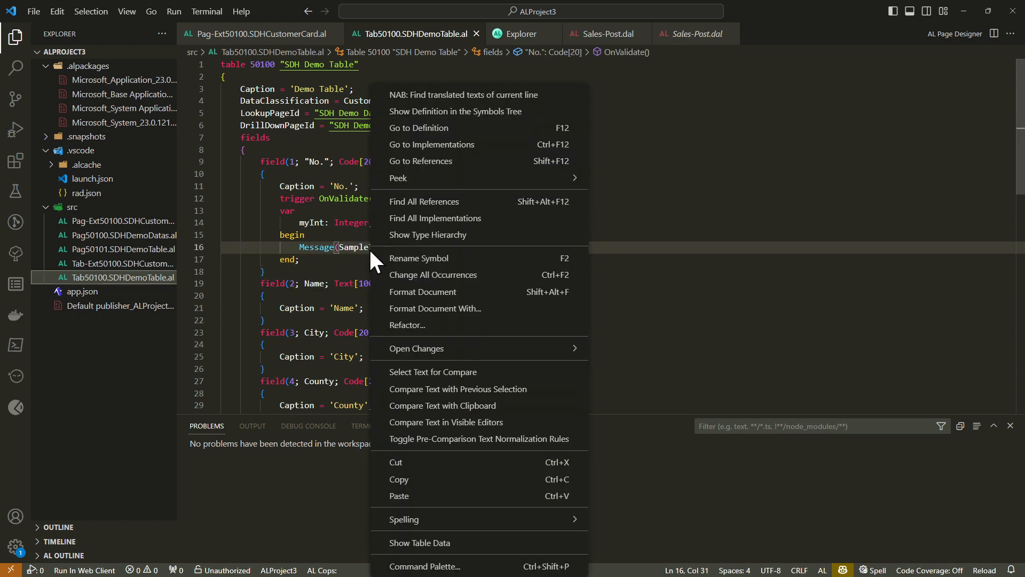